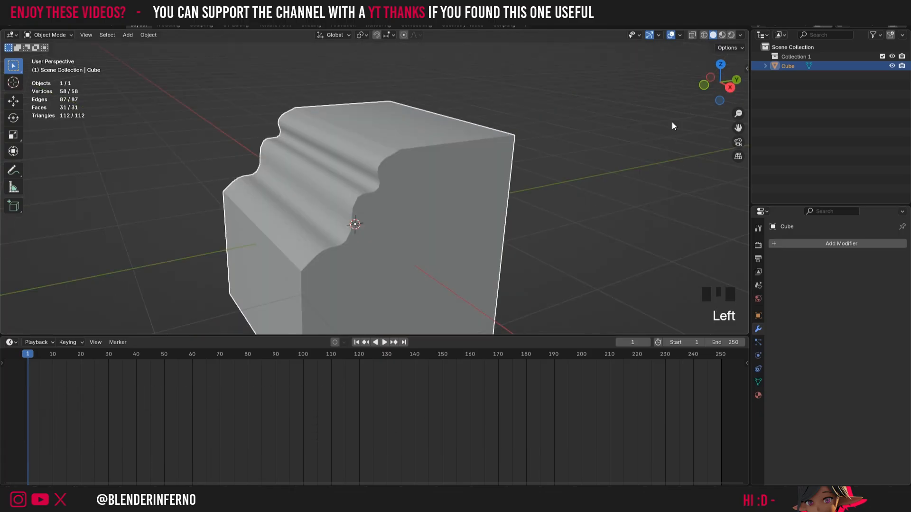
{"action": "mouse_move", "coordinate": [471, 193]}
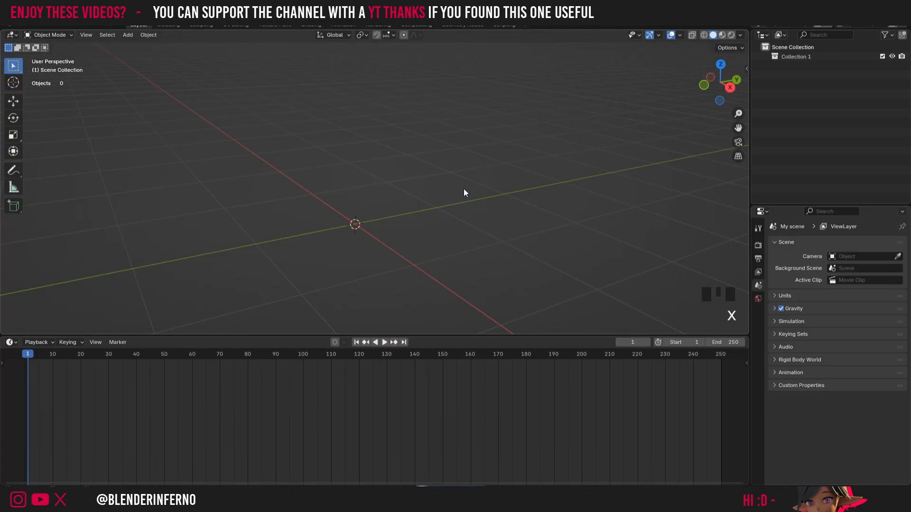
Step: Add a default 2 m cube at the origin and enter Edit Mode
{"action": "left_click", "coordinate": [127, 35]}
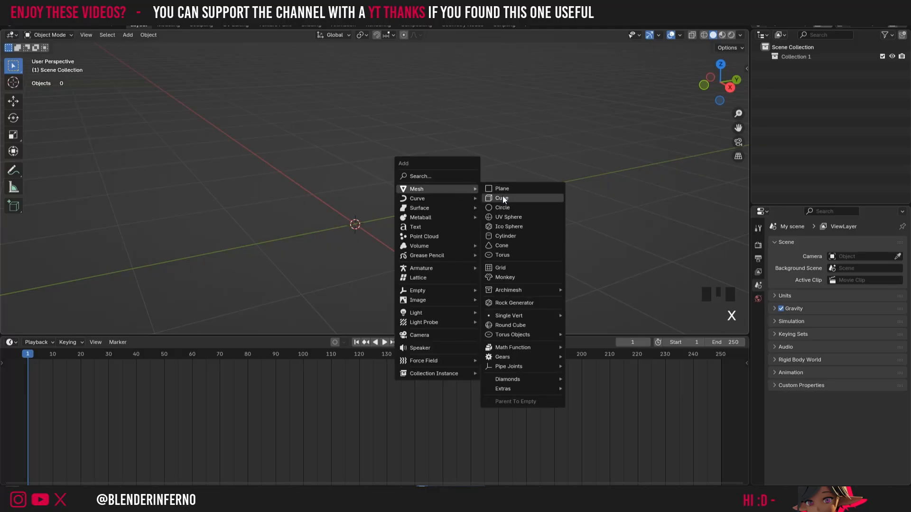
{"action": "left_click", "coordinate": [501, 198]}
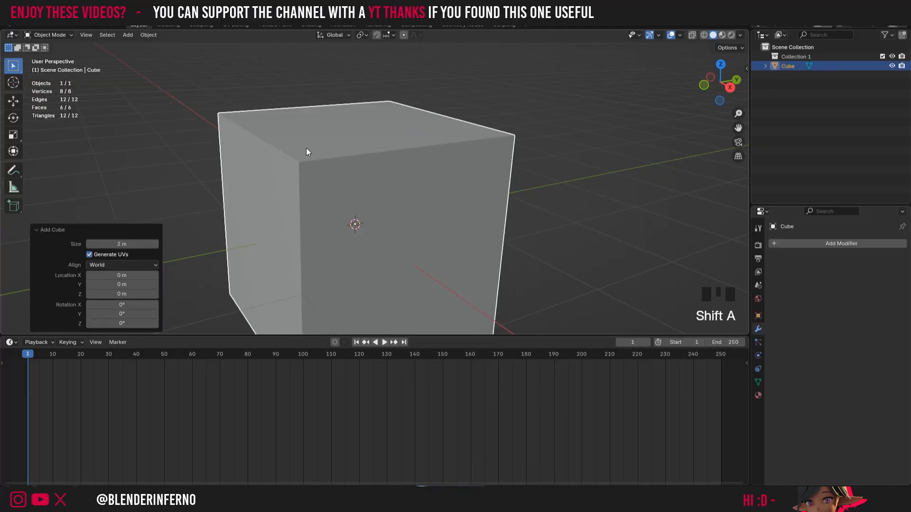
{"action": "key", "text": "Tab"}
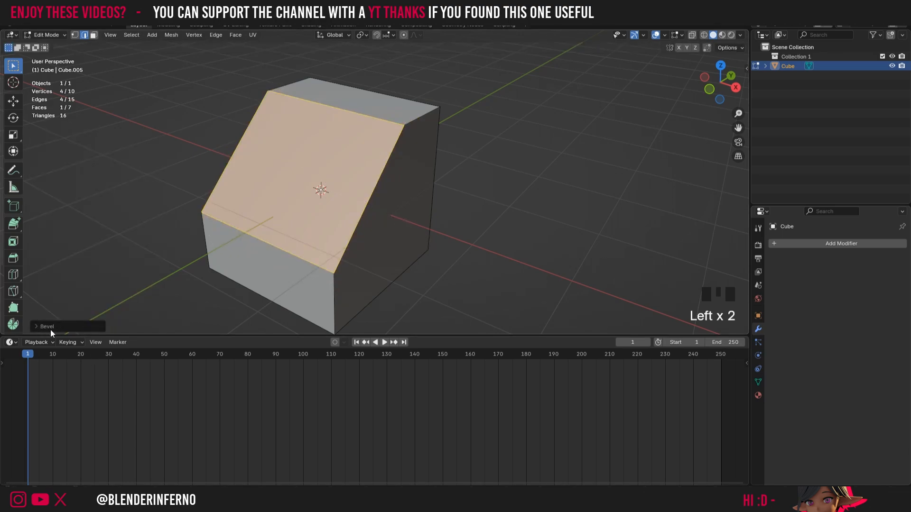
Step: In the Bevel operator panel, test 9 segments, then return Segments to 1 for a flat chamfer
{"action": "left_click", "coordinate": [46, 326]}
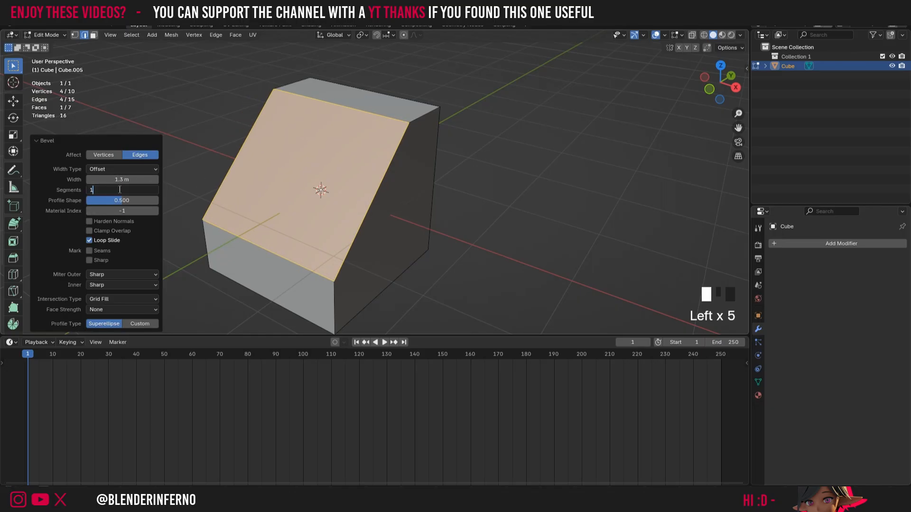
{"action": "type", "text": "9"}
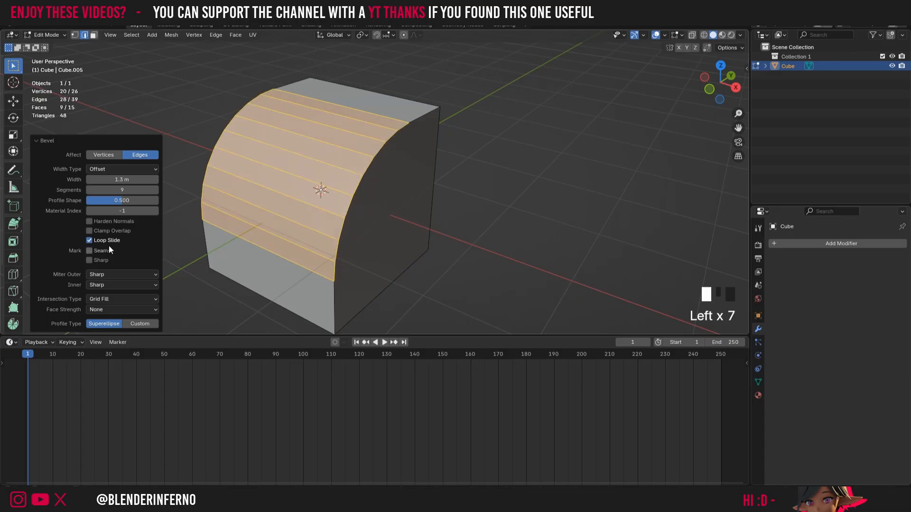
{"action": "left_click", "coordinate": [122, 189]}
{"action": "type", "text": "1"}
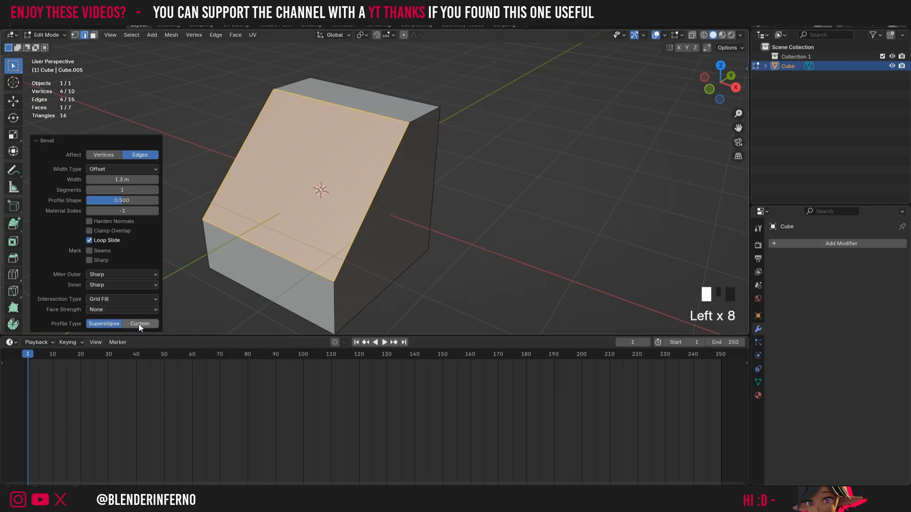
Step: Switch the bevel Profile Type to Custom and reset the profile curve
{"action": "left_click", "coordinate": [139, 323]}
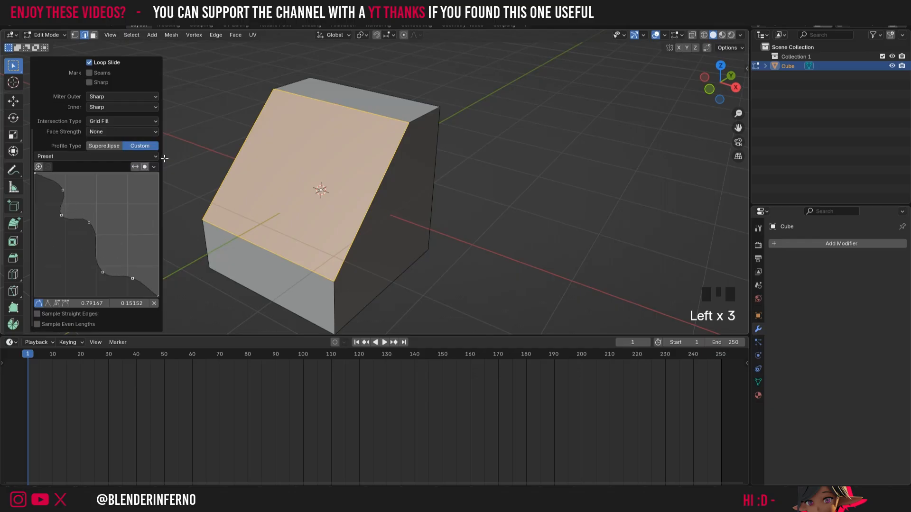
{"action": "left_click", "coordinate": [153, 167]}
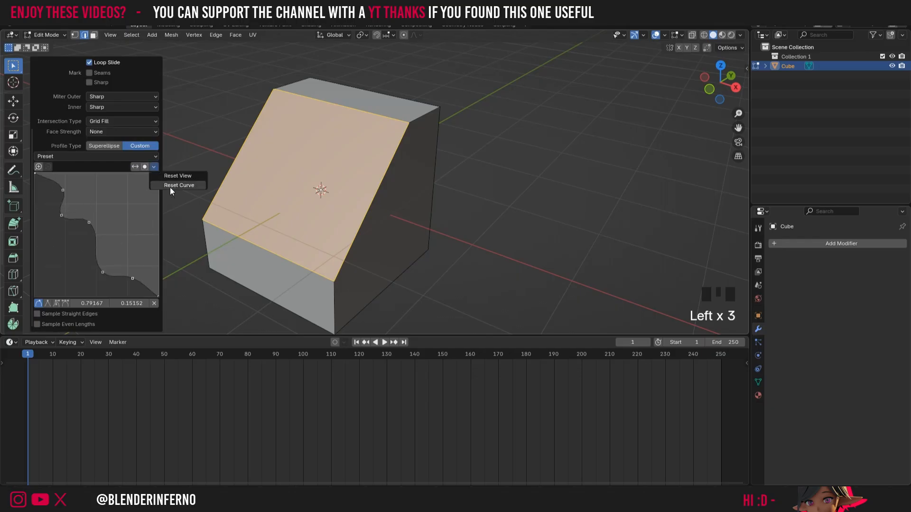
{"action": "left_click", "coordinate": [179, 185]}
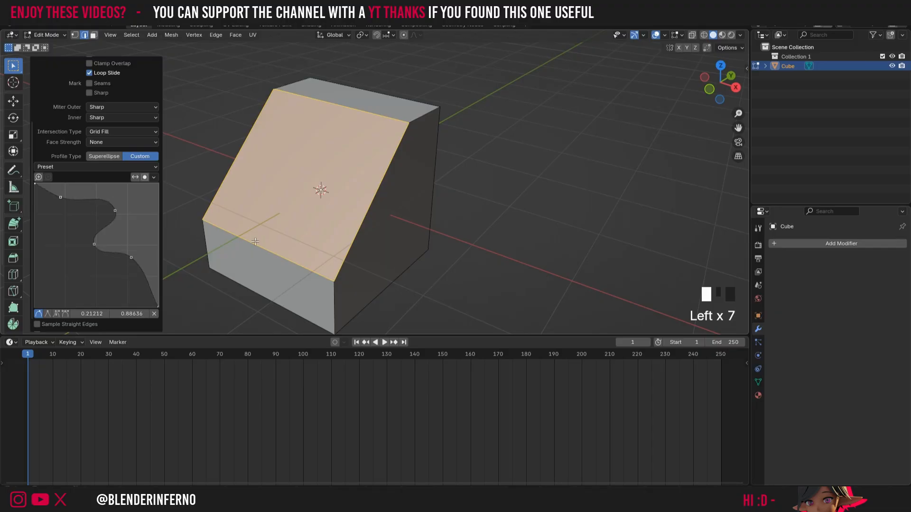
Step: Add and drag profile curve points to shape a wavy S-curve
{"action": "left_click_drag", "start_coordinate": [131, 257], "coordinate": [138, 287]}
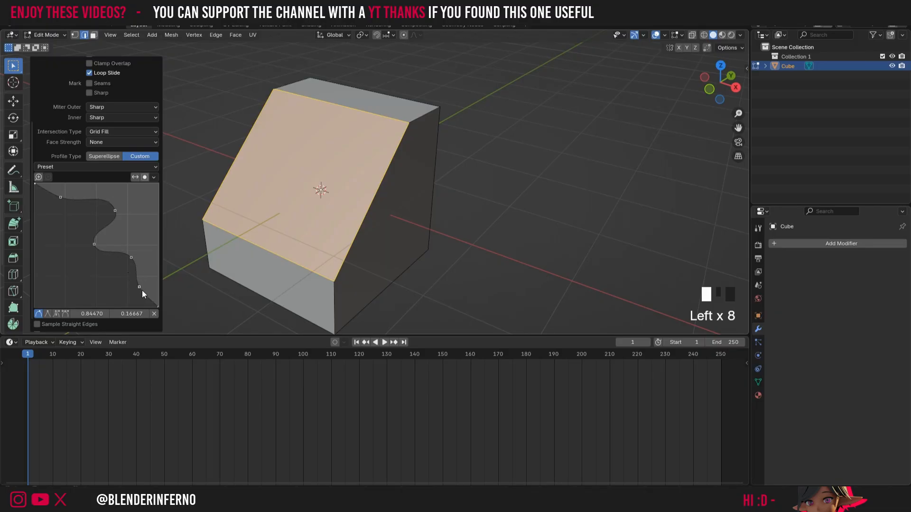
{"action": "left_click_drag", "start_coordinate": [140, 287], "coordinate": [138, 289]}
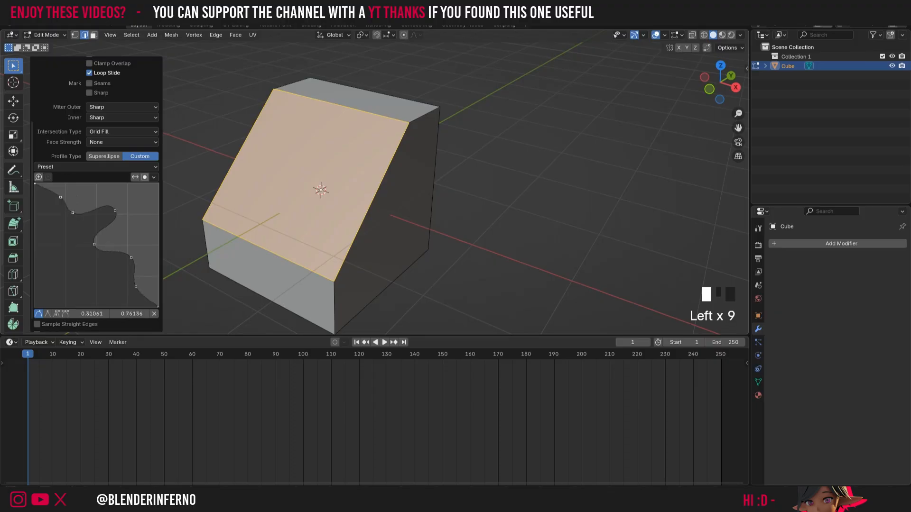
{"action": "left_click_drag", "start_coordinate": [74, 215], "coordinate": [93, 193]}
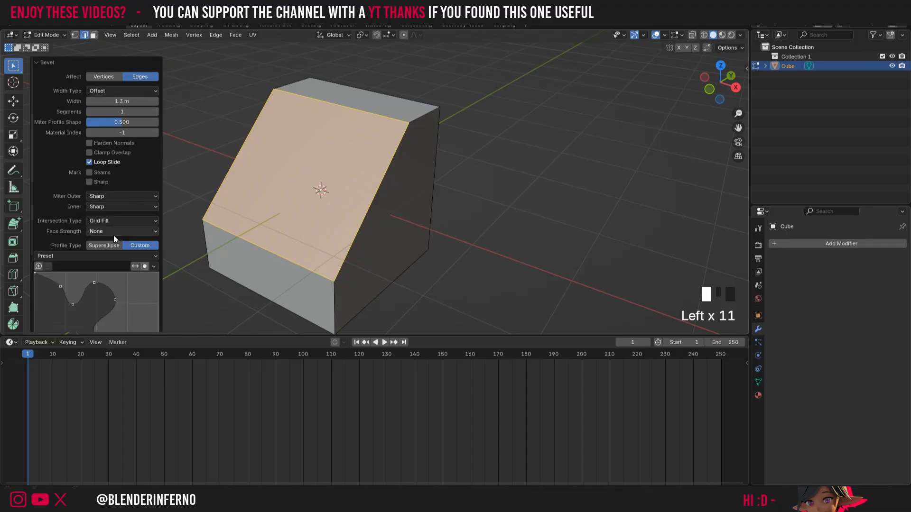
Step: Raise the bevel to 66 segments and return to Object Mode
{"action": "left_click", "coordinate": [122, 112]}
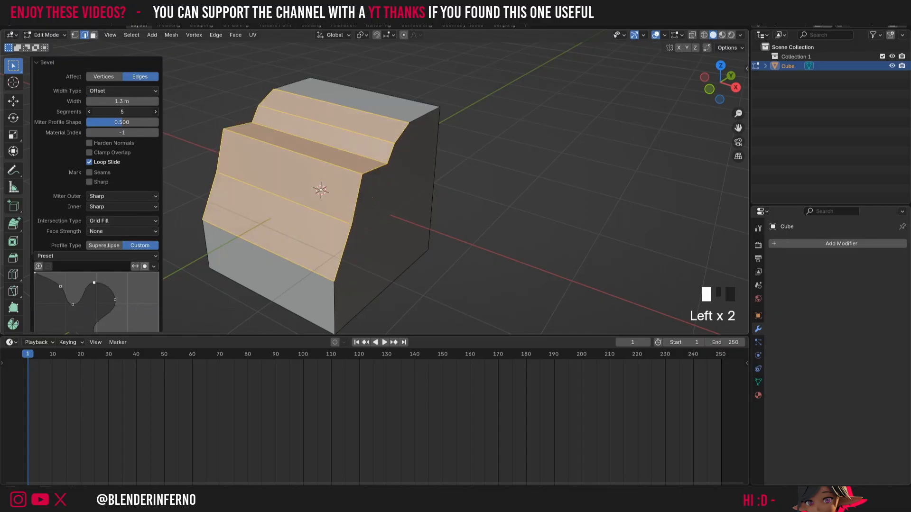
{"action": "left_click", "coordinate": [122, 111]}
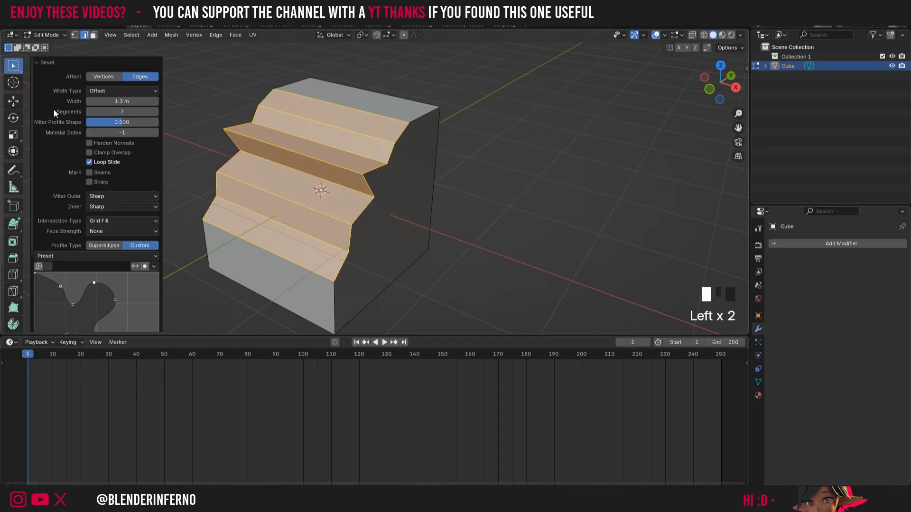
{"action": "left_click", "coordinate": [122, 112]}
{"action": "type", "text": "66"}
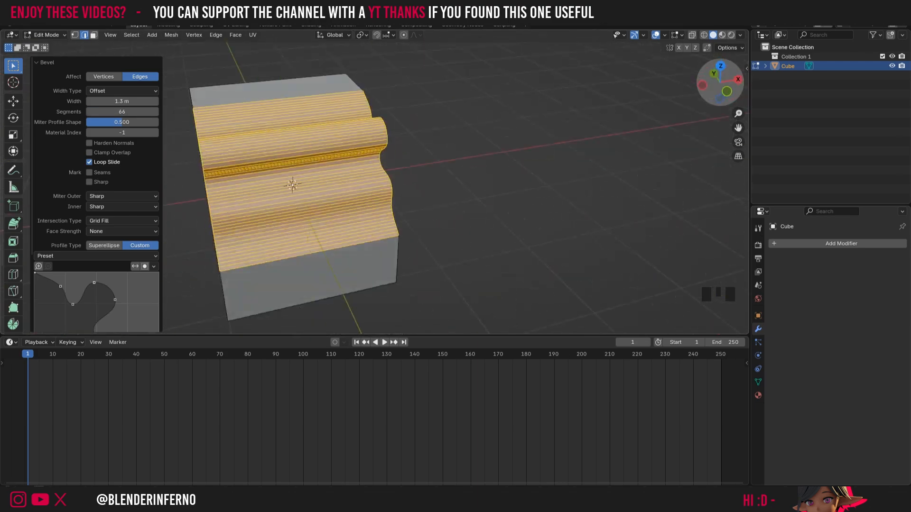
{"action": "key", "text": "Tab"}
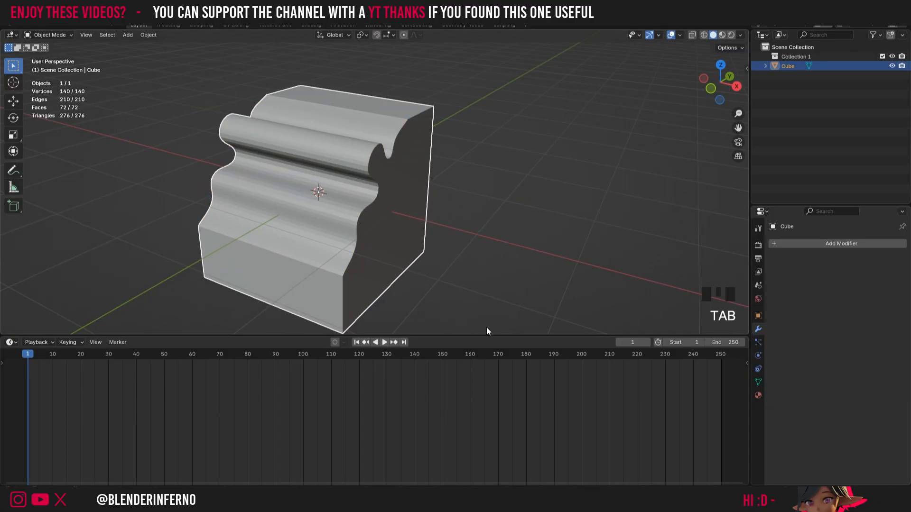
{"action": "mouse_move", "coordinate": [526, 229]}
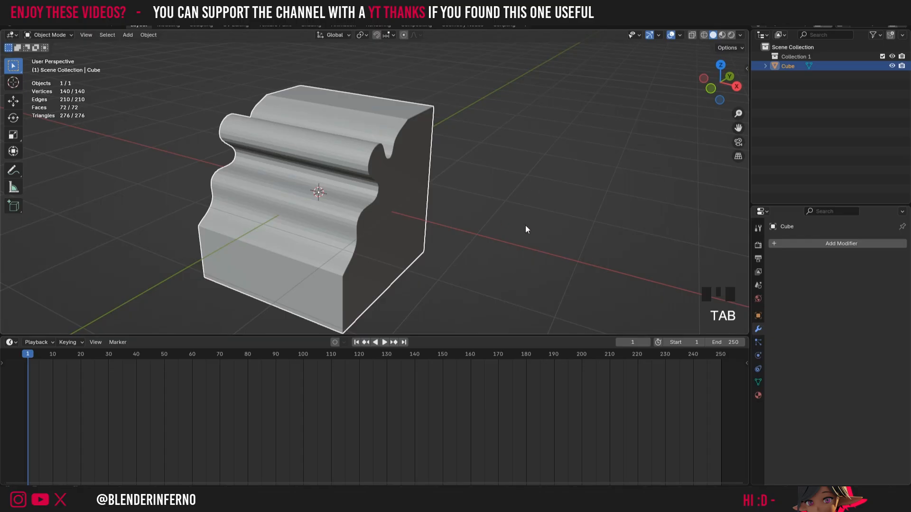